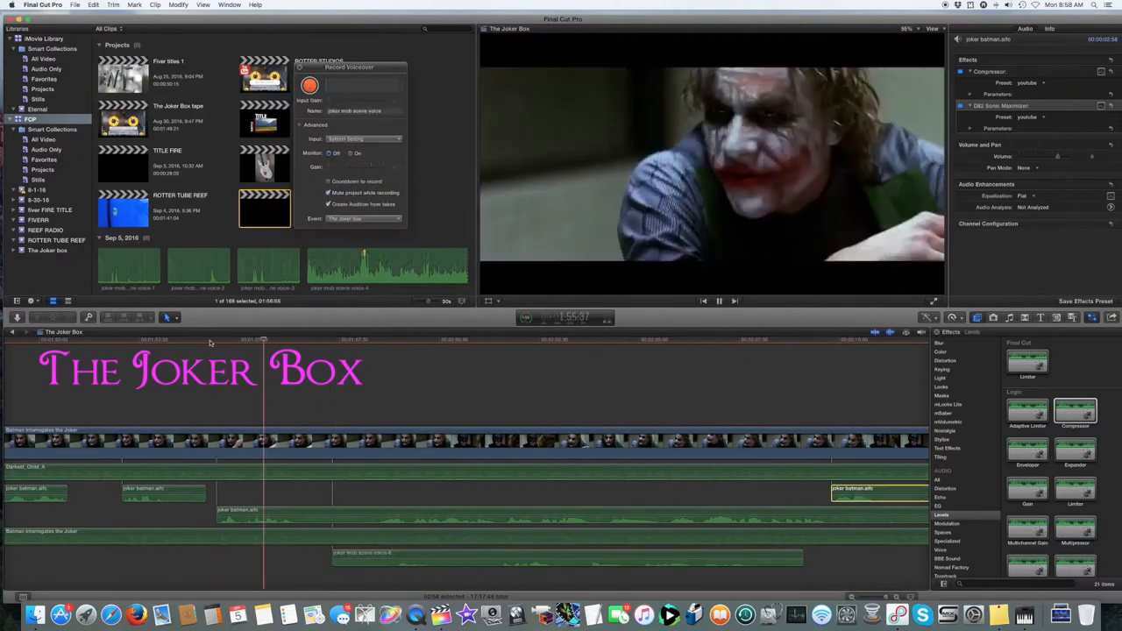
Step: Record a short voiceover take, 'joker mob scene voice-10', over the interrogation scene
left_click(310, 85)
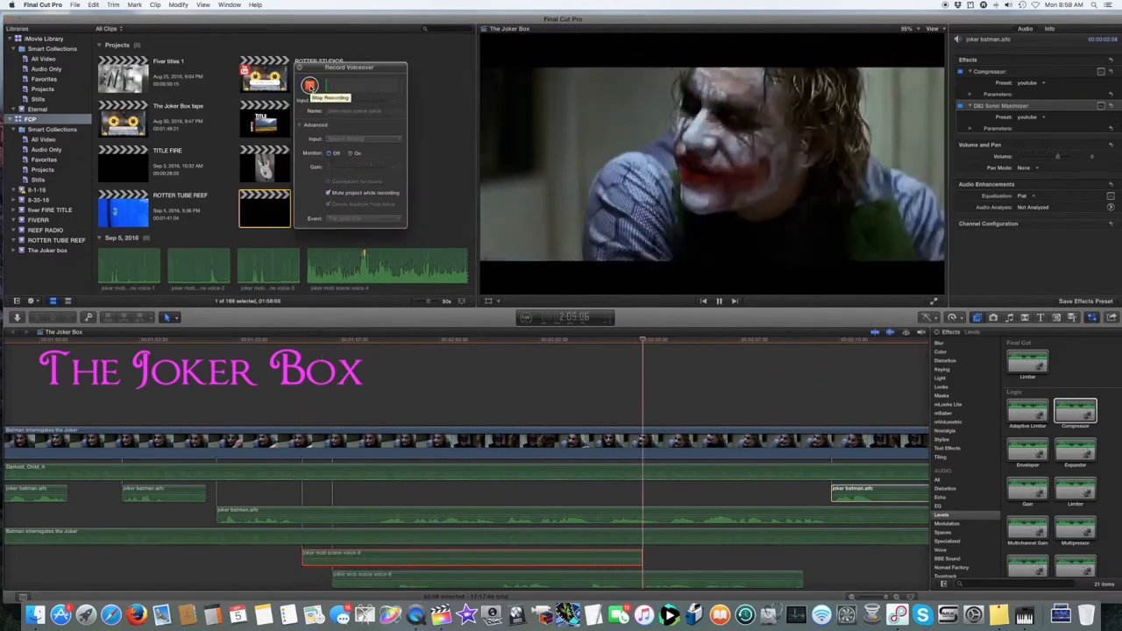
left_click(310, 85)
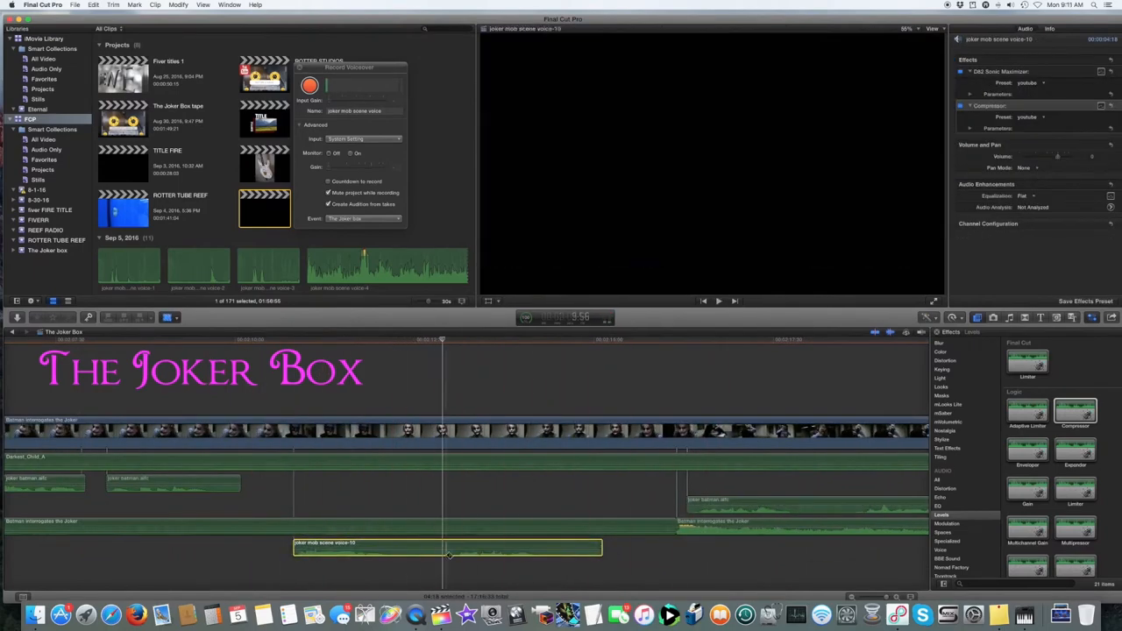
Step: Record another voiceover take and choose a Compressor preset in the Audio Inspector
left_click(310, 85)
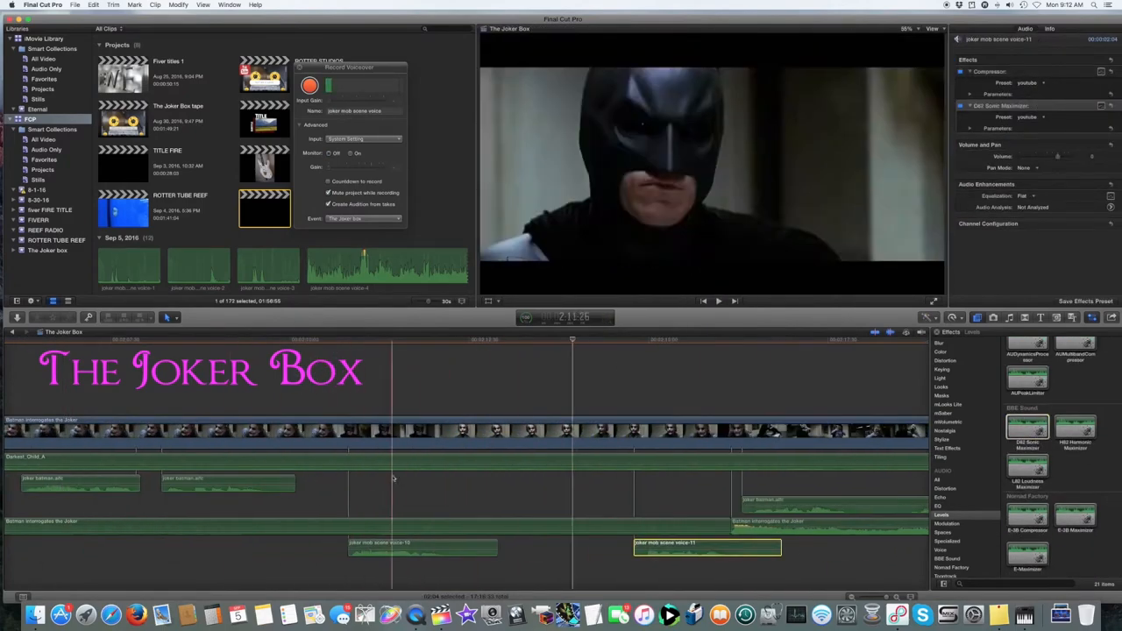
left_click(1030, 117)
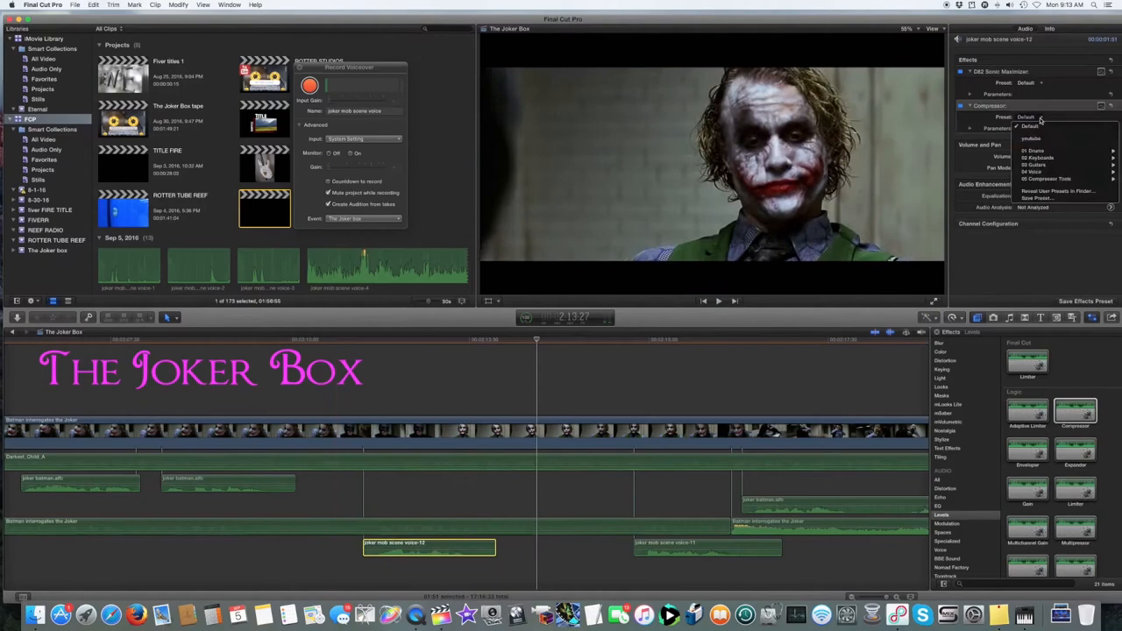
left_click(1031, 138)
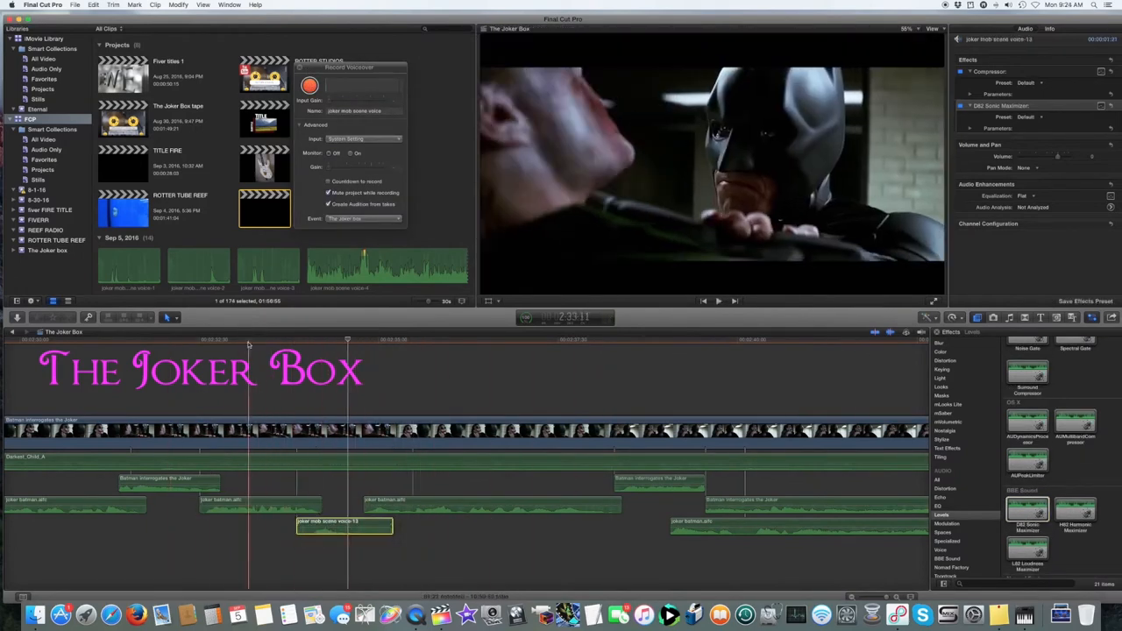
Step: Move the playhead to where Batman grabs the Joker and record two more voiceover takes
left_click_drag(345, 526, 714, 544)
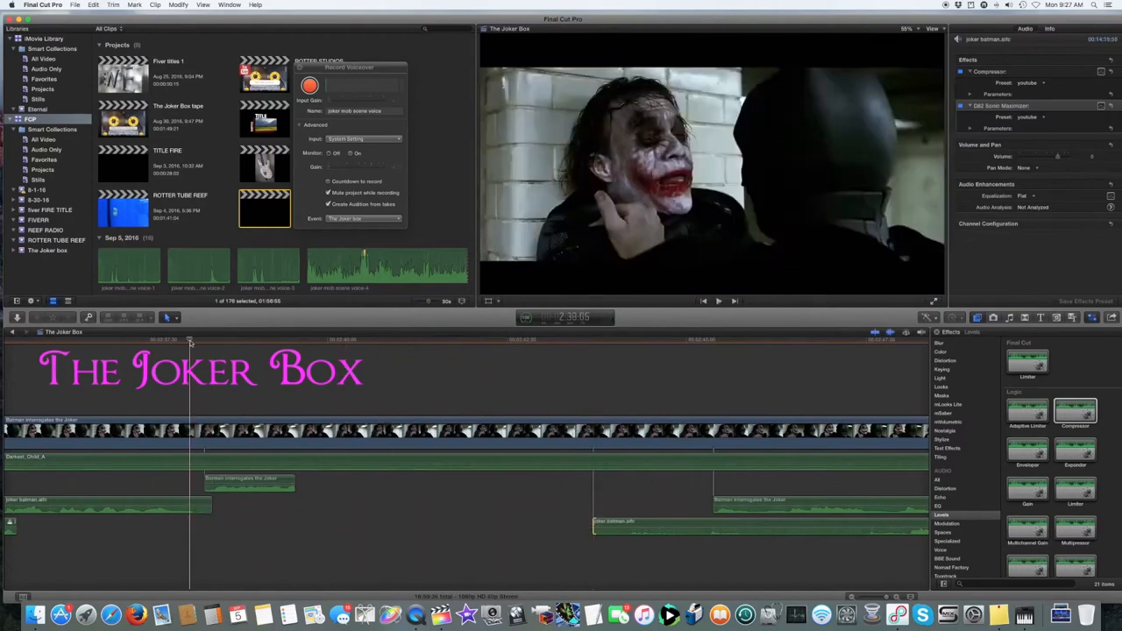
left_click(309, 85)
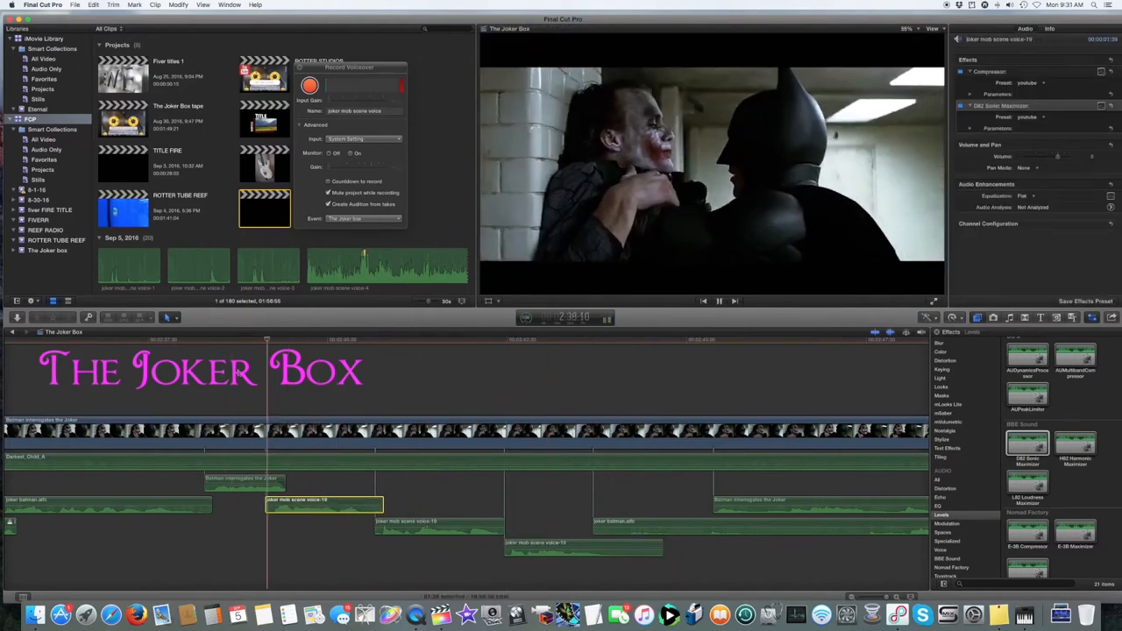
left_click(309, 85)
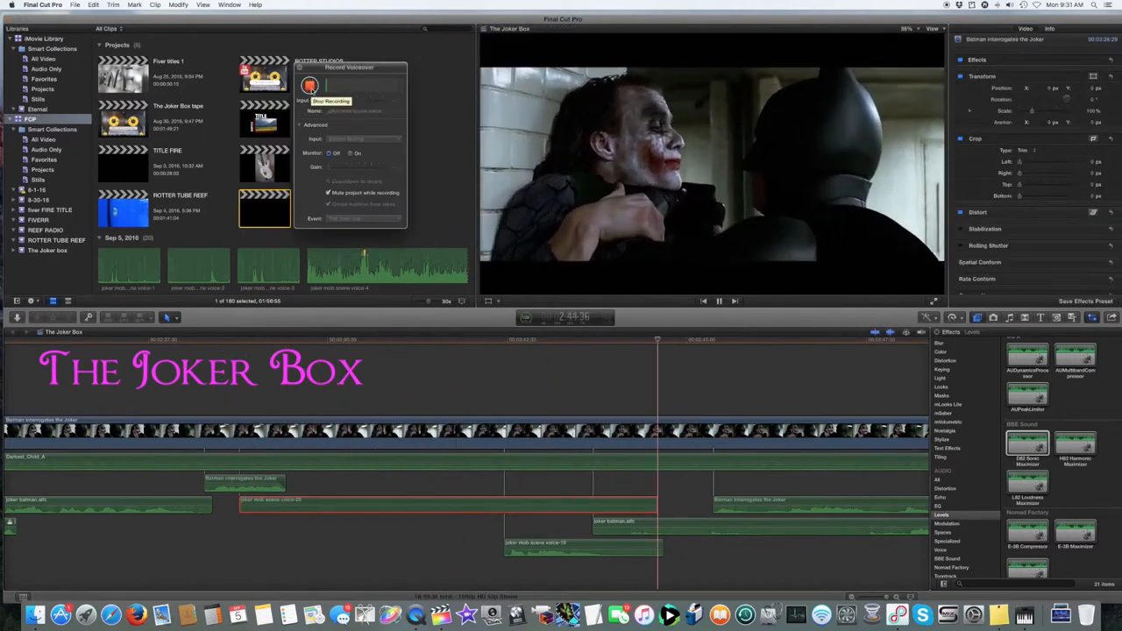